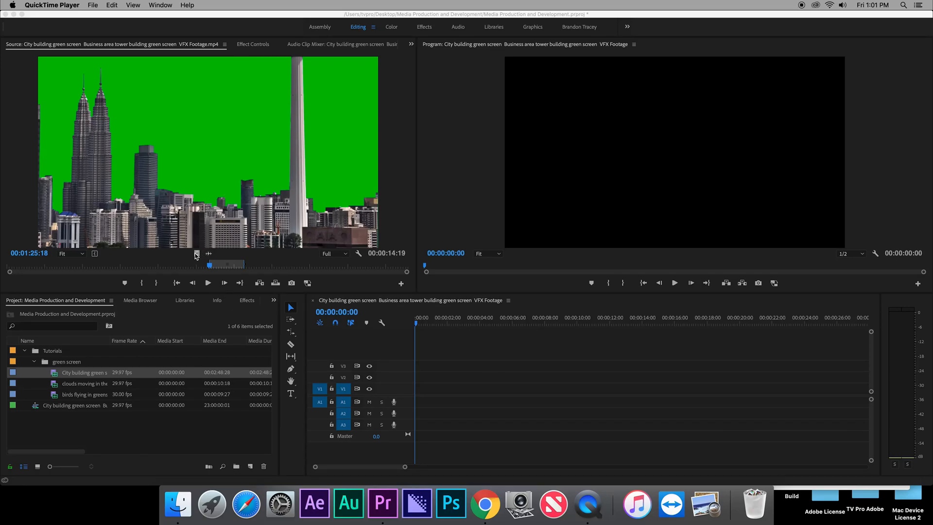
Bring Premiere Pro to the front with the city green-screen clip in the Source Monitor
{"action": "left_click", "coordinate": [416, 310]}
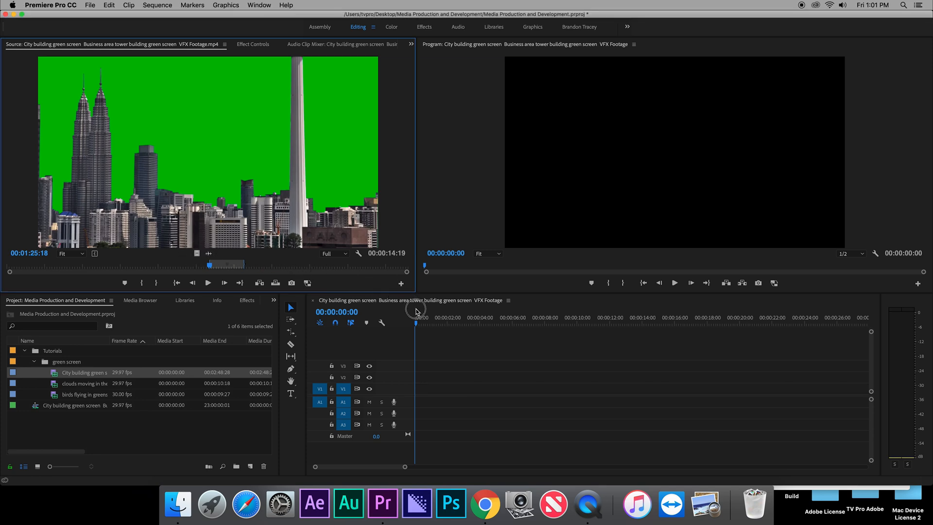
{"action": "mouse_move", "coordinate": [196, 254]}
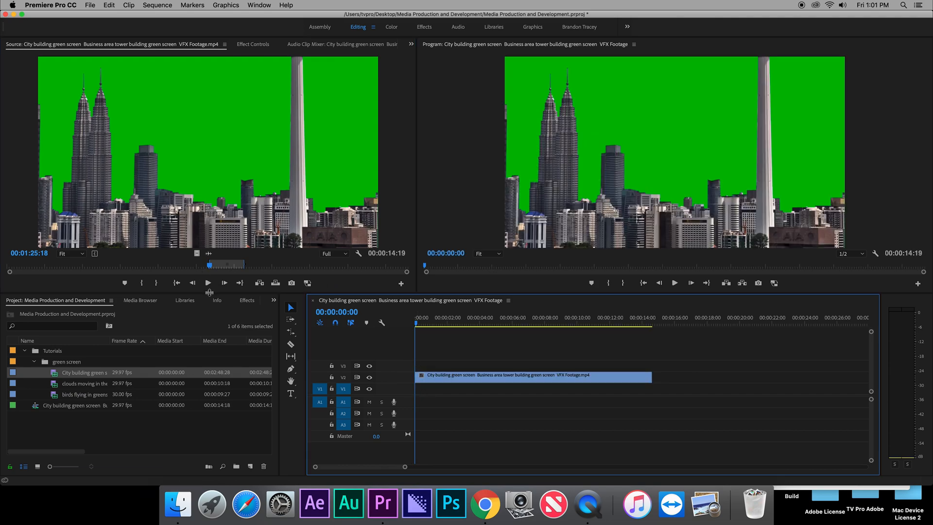
{"action": "mouse_move", "coordinate": [53, 385]}
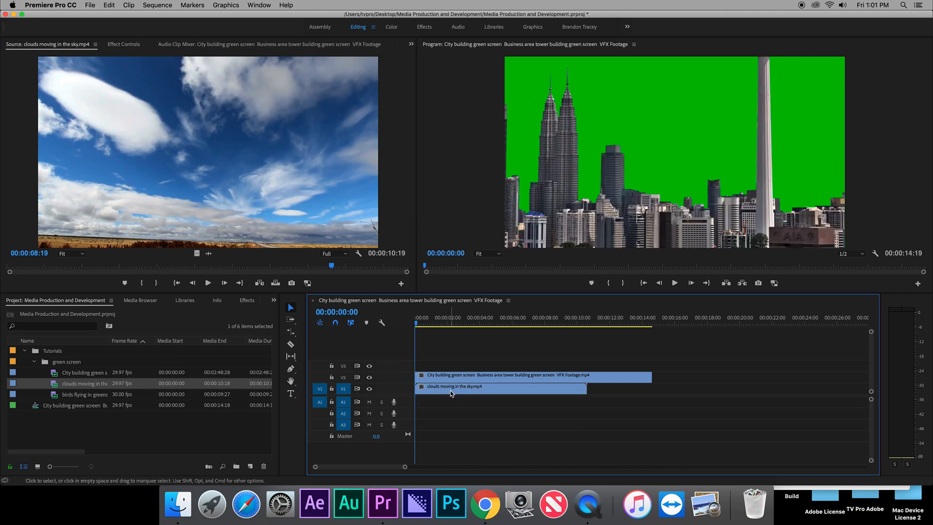
Rate-stretch the clouds clip on V1 so it ends with the city clip
{"action": "left_click_drag", "start_coordinate": [584, 386], "coordinate": [602, 386]}
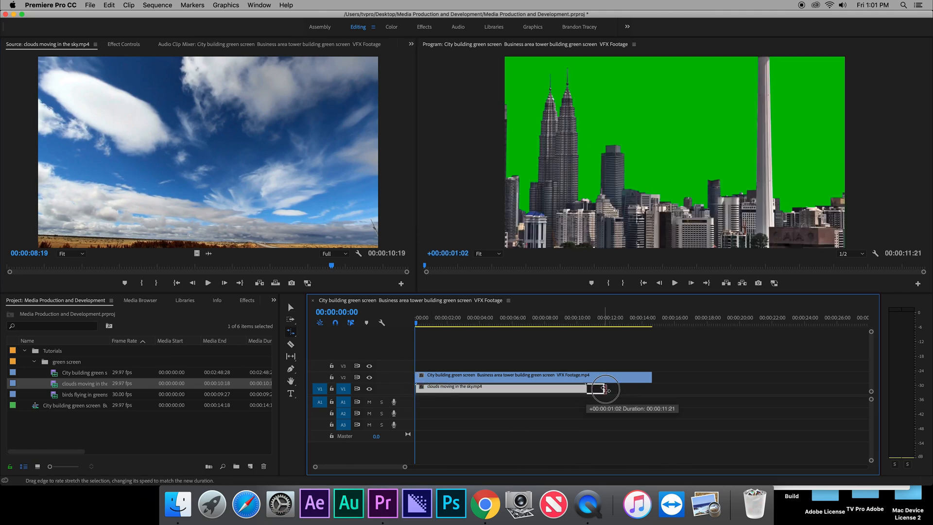
{"action": "left_click_drag", "start_coordinate": [586, 387], "coordinate": [649, 387]}
{"action": "type", "text": "ultra key"}
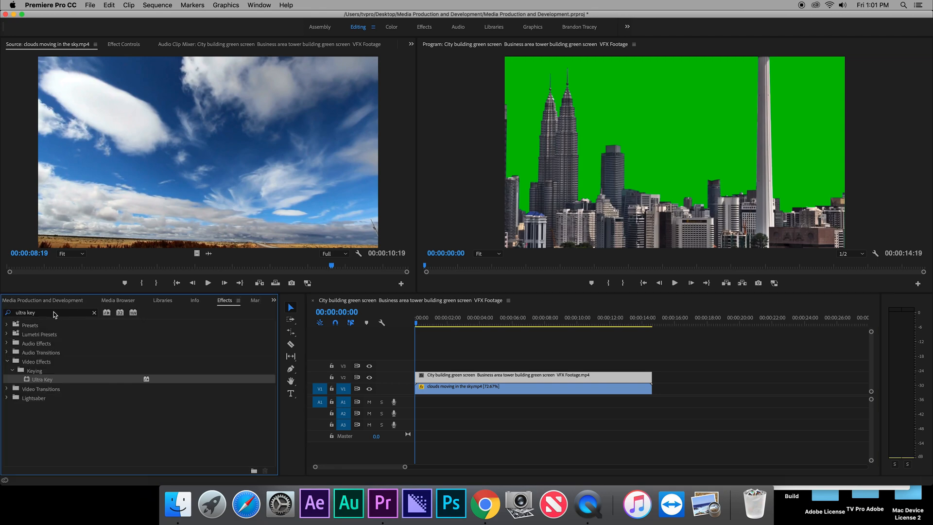
{"action": "mouse_move", "coordinate": [32, 383]}
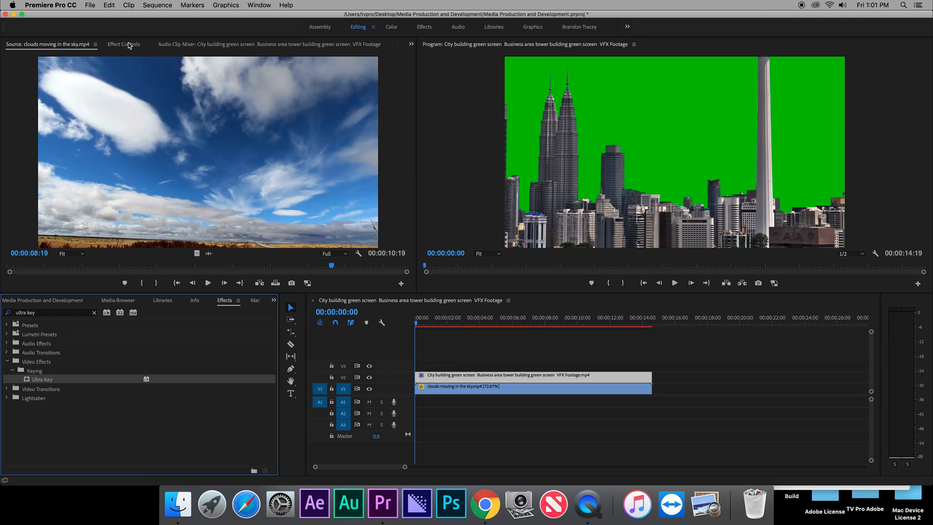
Sample the city clip's green background with the Ultra Key eyedropper and scrub to check
{"action": "left_click", "coordinate": [124, 44]}
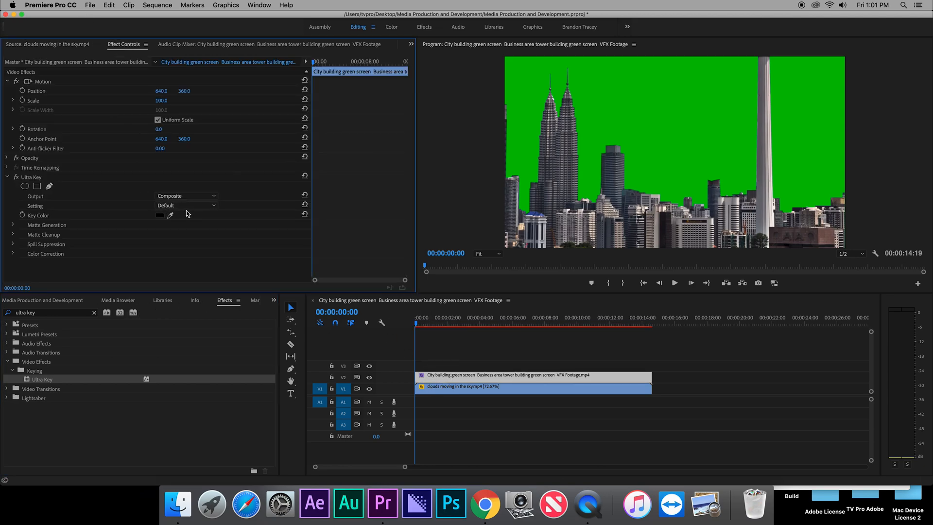
{"action": "left_click", "coordinate": [31, 177]}
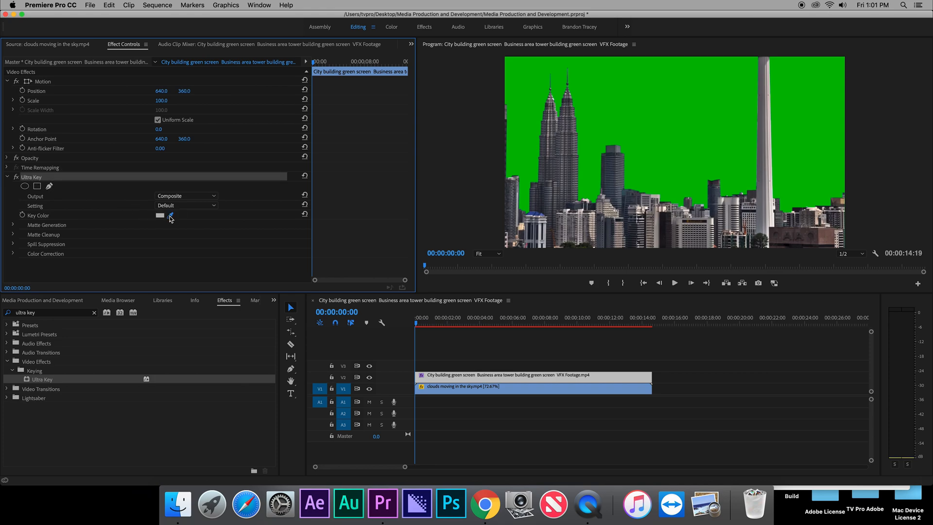
{"action": "left_click", "coordinate": [171, 214]}
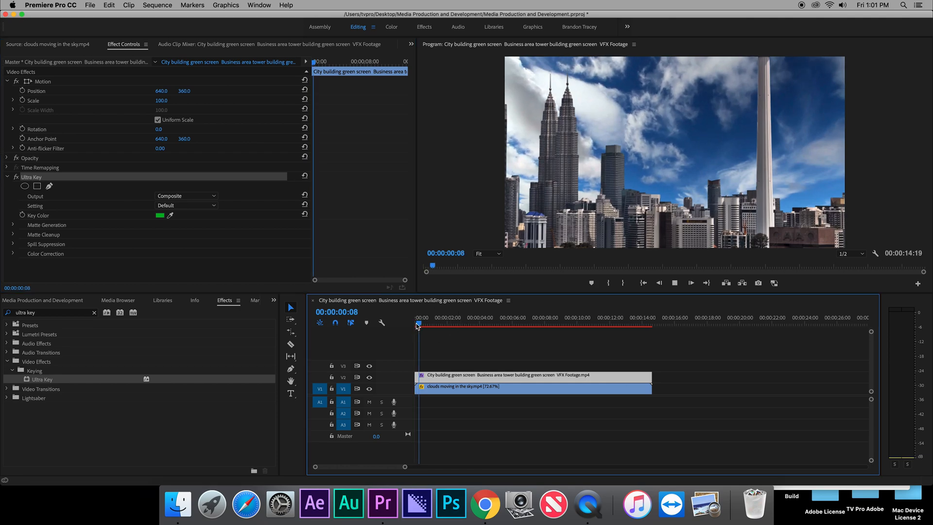
{"action": "left_click", "coordinate": [445, 323]}
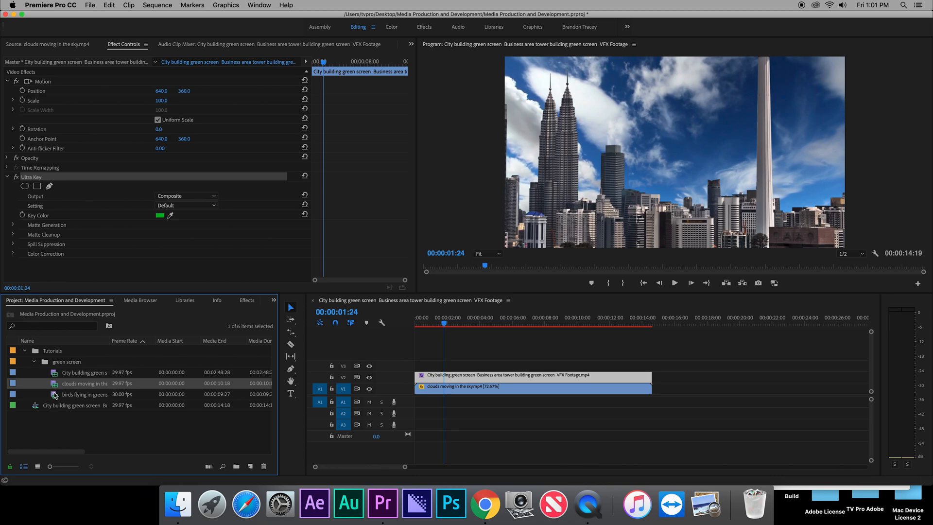
Load the birds green-screen clip in the Source Monitor and scrub through its footage
{"action": "double_click", "coordinate": [84, 394]}
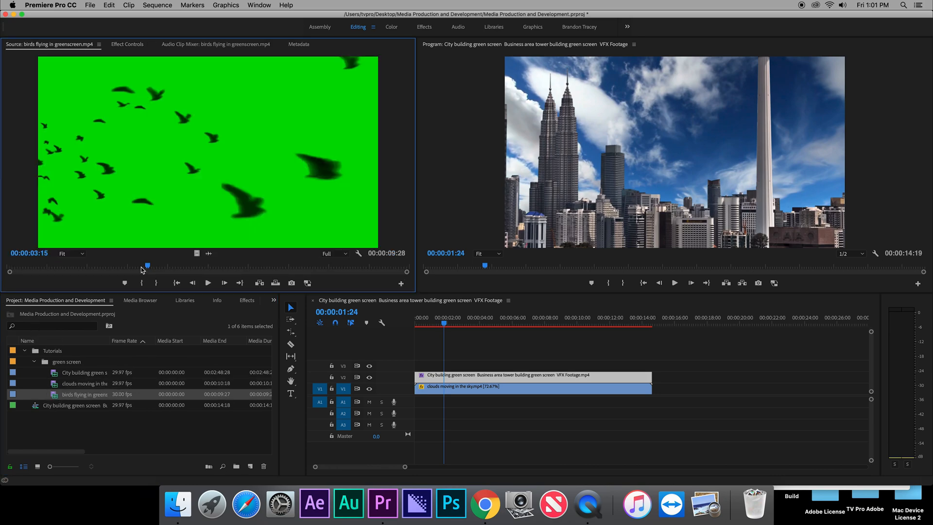
{"action": "left_click_drag", "start_coordinate": [147, 264], "coordinate": [76, 266]}
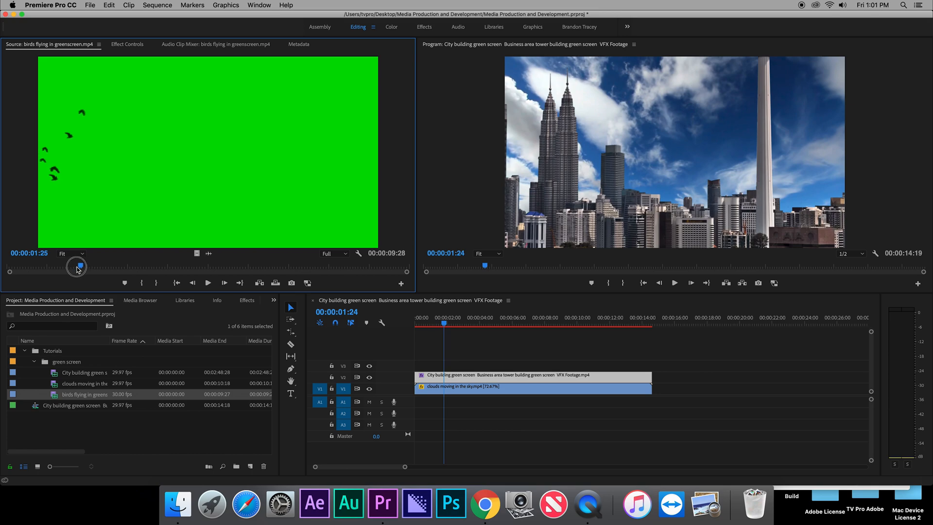
{"action": "left_click_drag", "start_coordinate": [77, 266], "coordinate": [34, 265]}
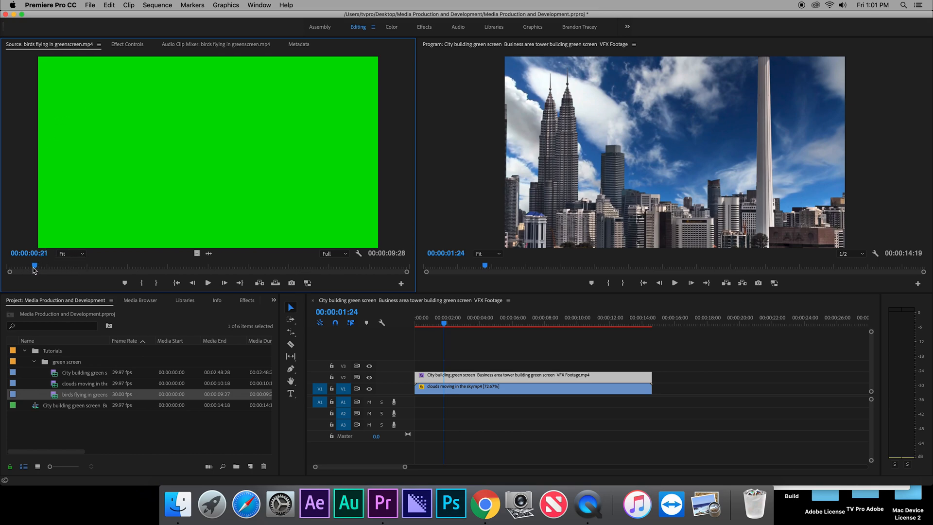
{"action": "left_click_drag", "start_coordinate": [35, 266], "coordinate": [379, 266]}
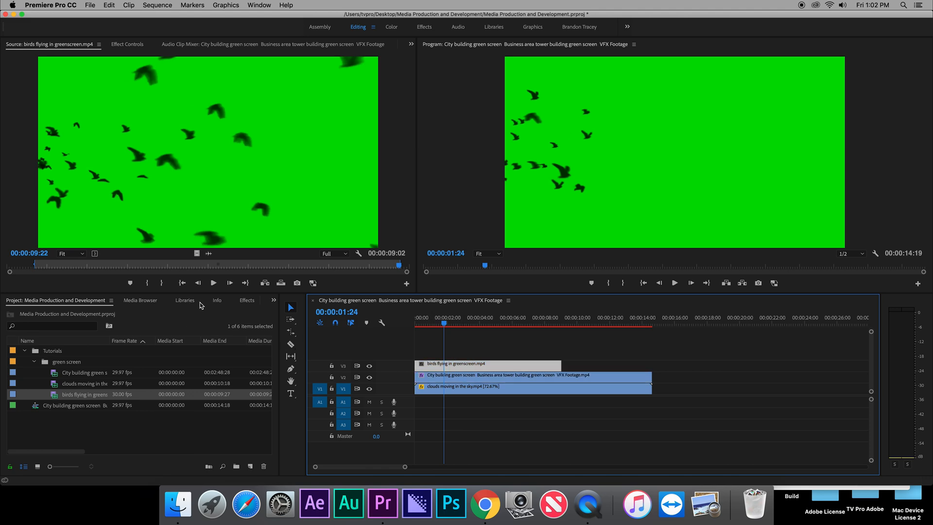
Sample the birds clip's green with Ultra Key's Key Color eyedropper in Effect Controls
{"action": "left_click", "coordinate": [245, 299]}
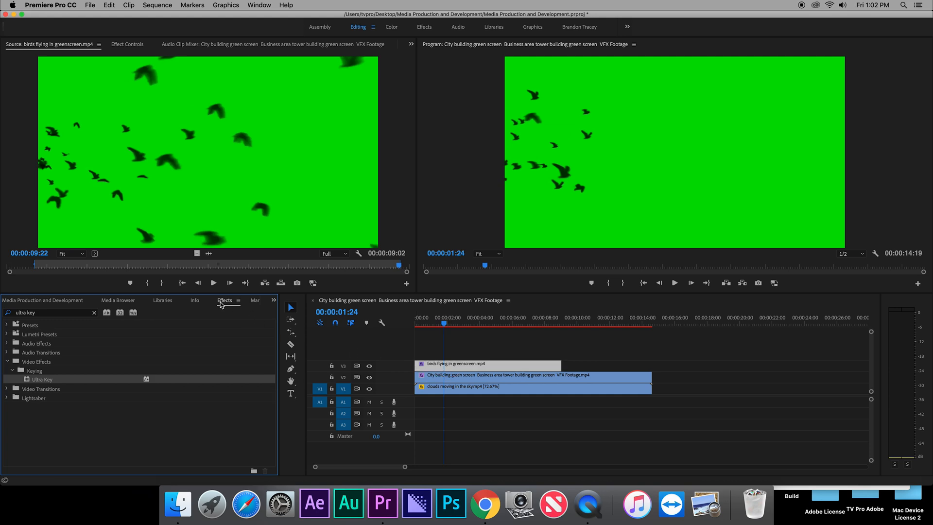
{"action": "mouse_move", "coordinate": [76, 172]}
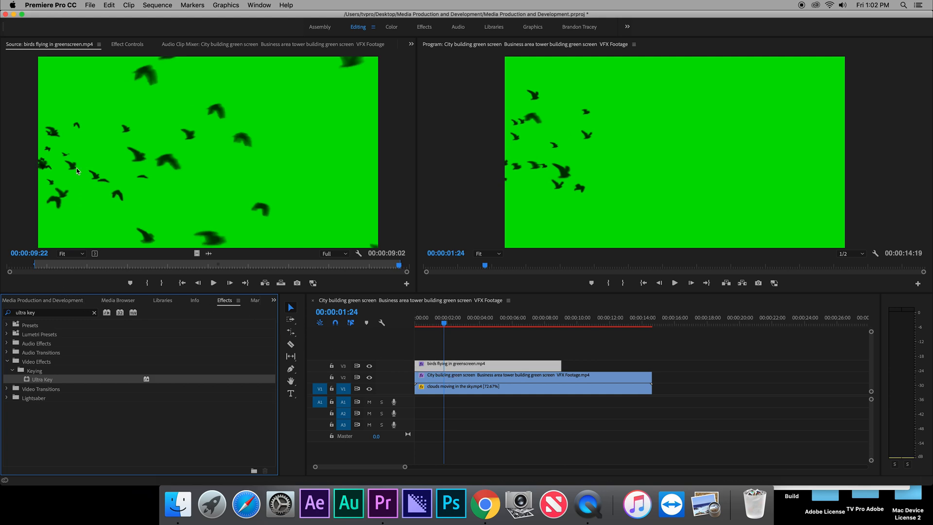
{"action": "left_click", "coordinate": [127, 44]}
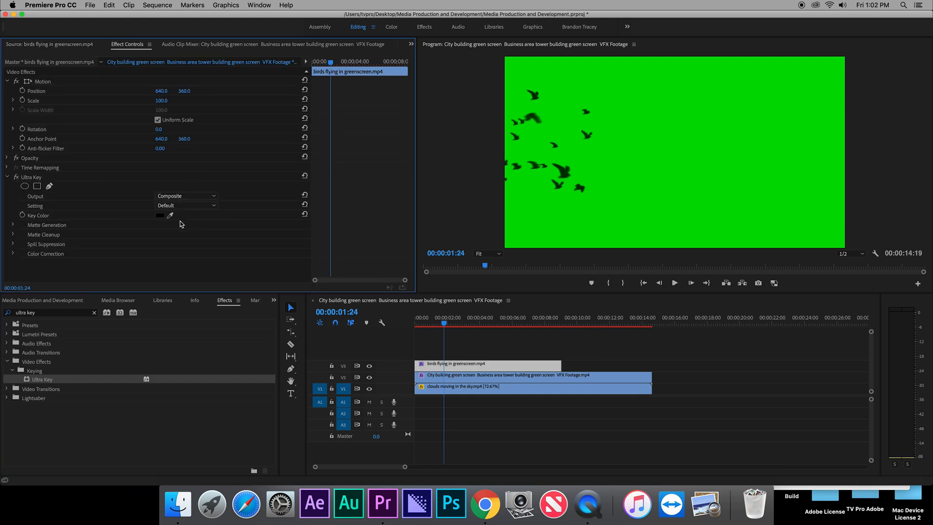
{"action": "left_click", "coordinate": [159, 215]}
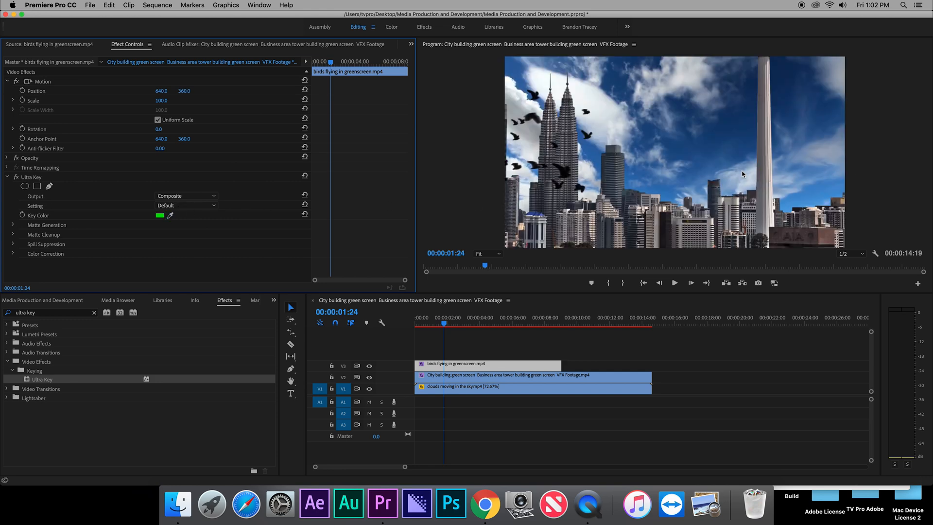